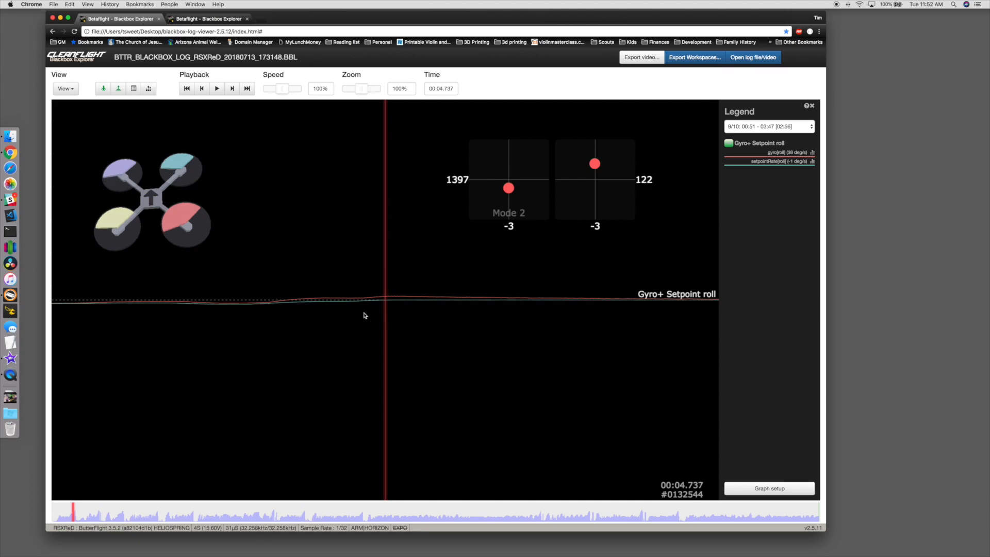
# Load the CAMPY1.BBL log and view its Gyro+Setpoint roll traces
pyautogui.click(232, 88)
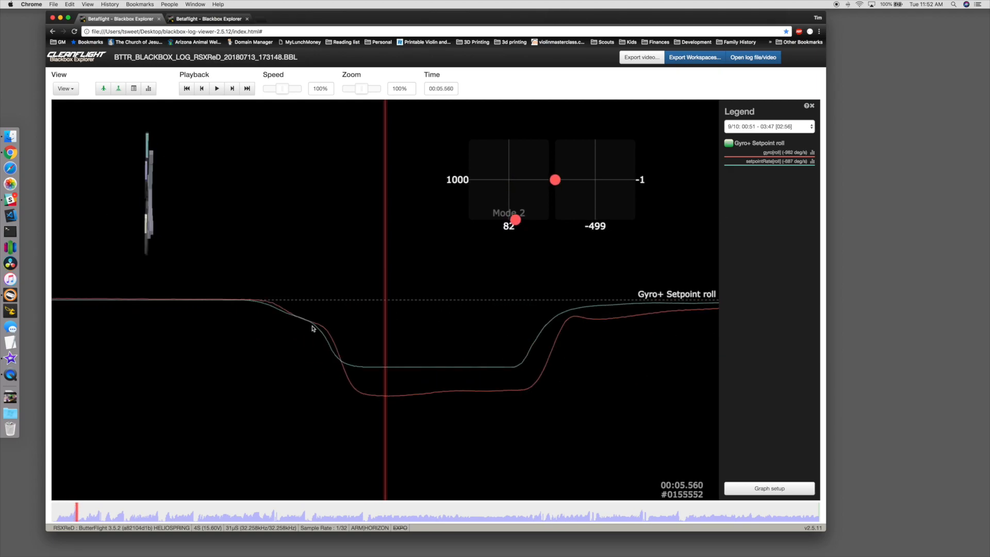
pyautogui.moveTo(285, 312)
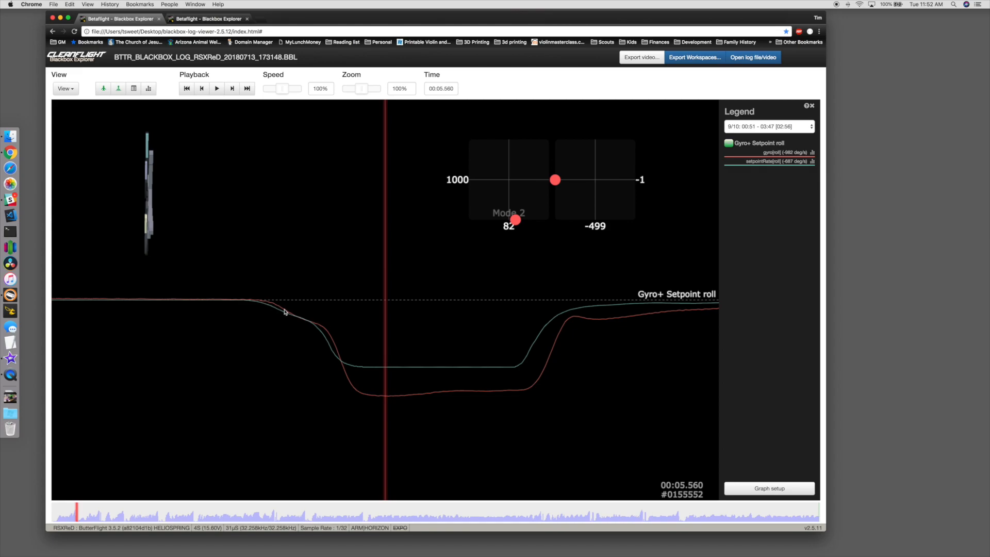
pyautogui.moveTo(323, 349)
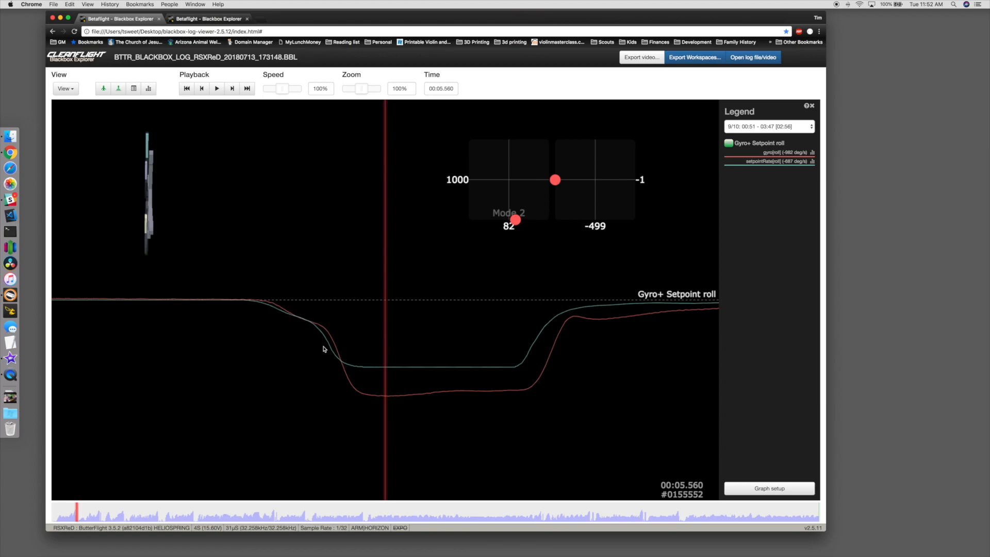
pyautogui.moveTo(466, 384)
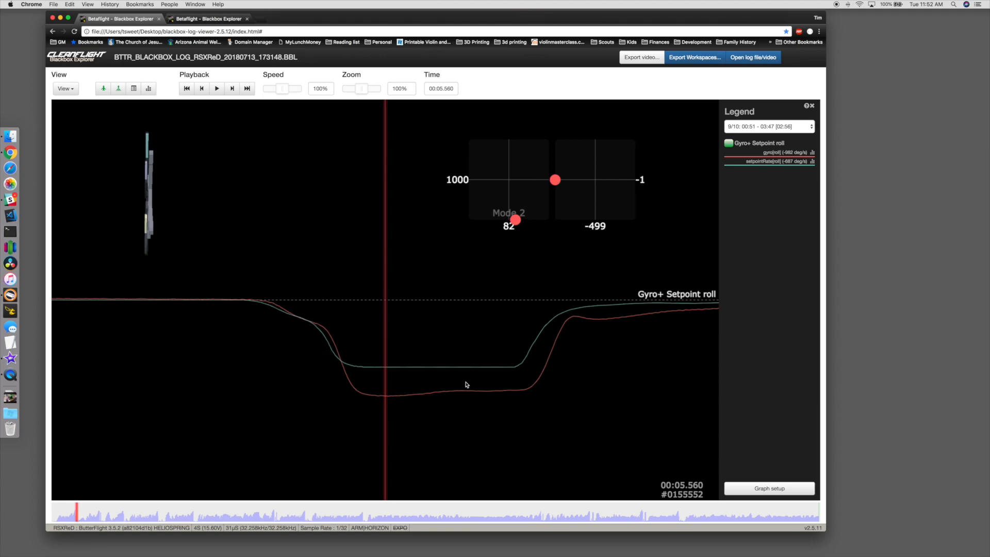
pyautogui.moveTo(425, 387)
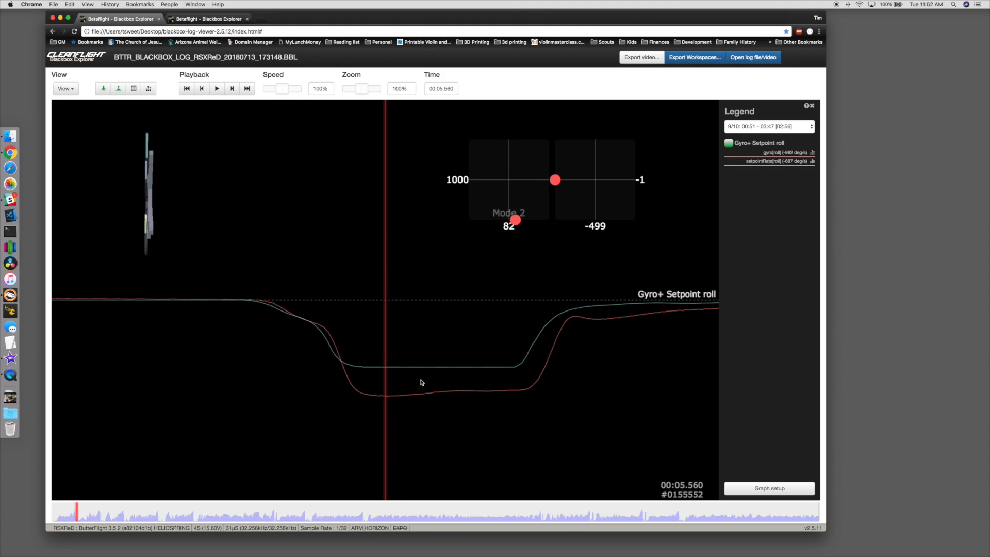
pyautogui.moveTo(387, 384)
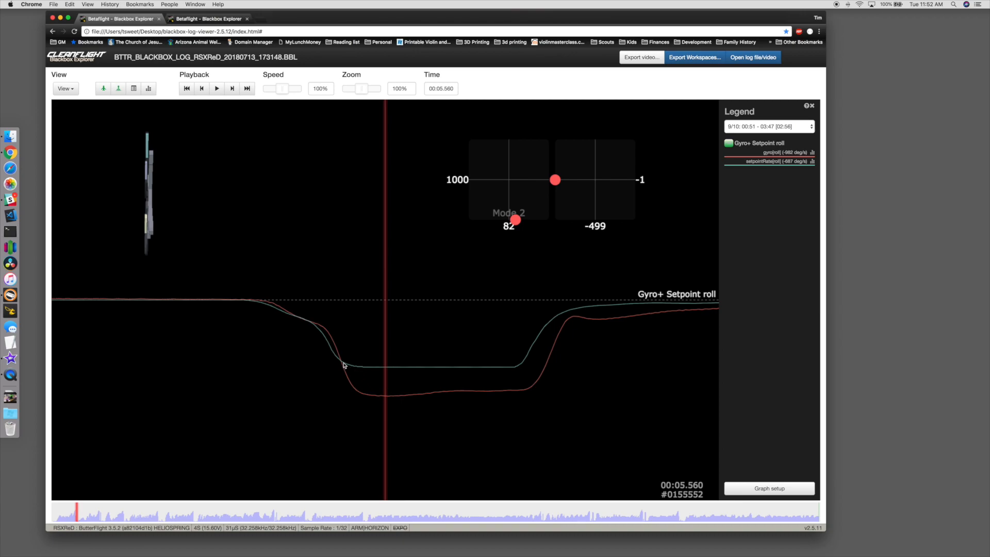
pyautogui.moveTo(466, 372)
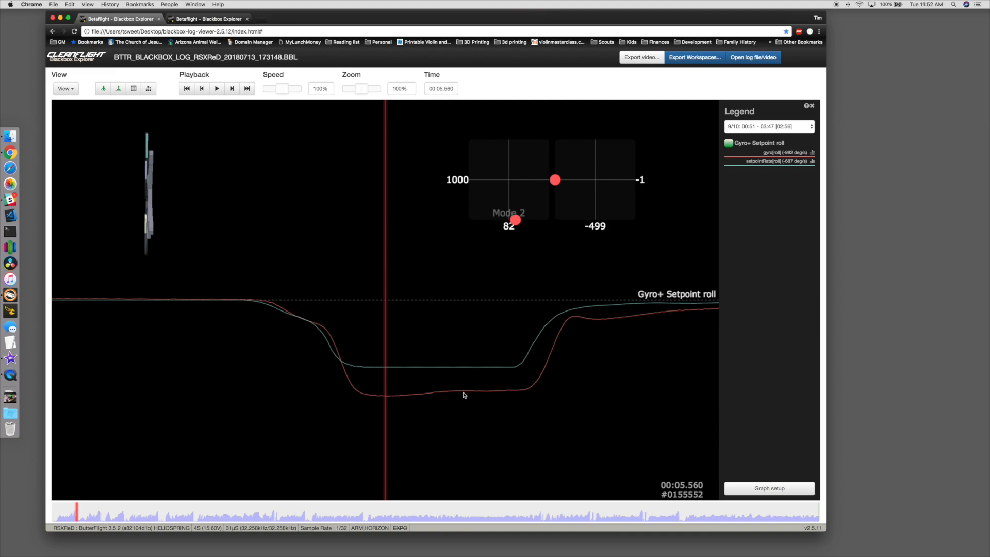
pyautogui.moveTo(309, 331)
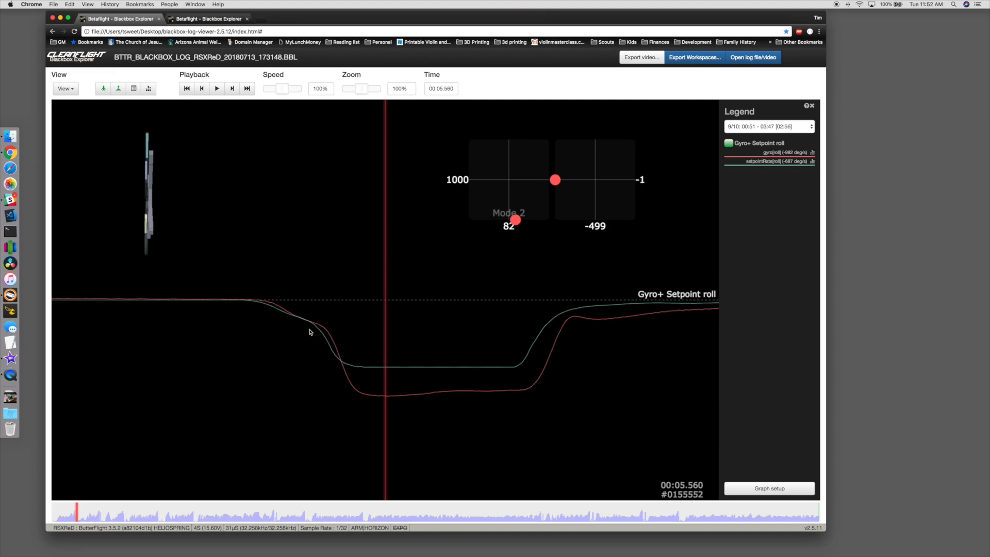
pyautogui.moveTo(305, 326)
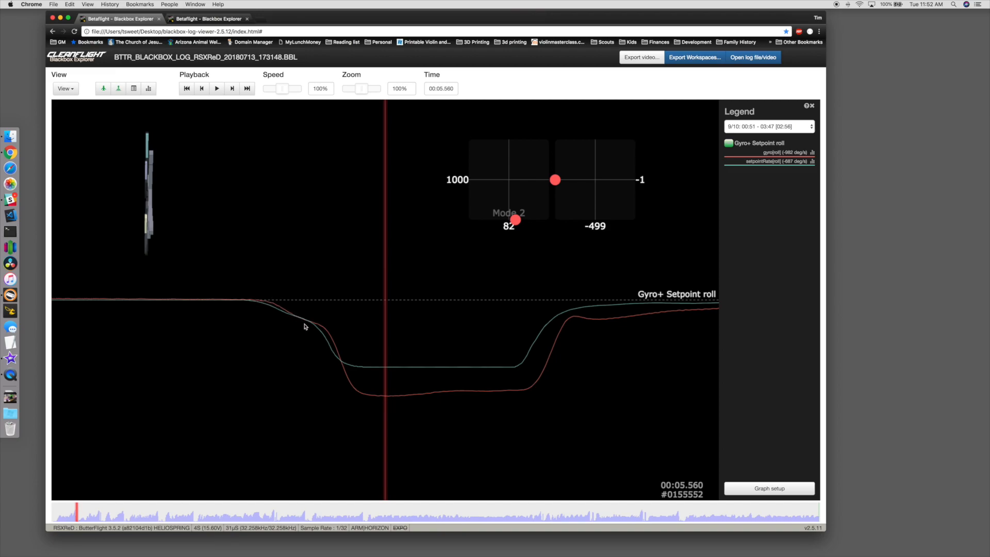
pyautogui.moveTo(358, 369)
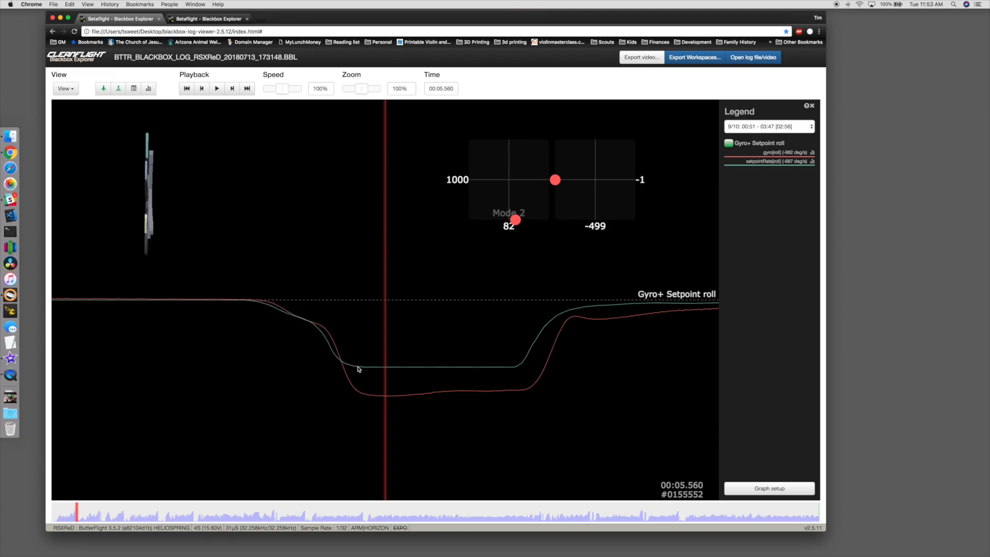
pyautogui.moveTo(201, 52)
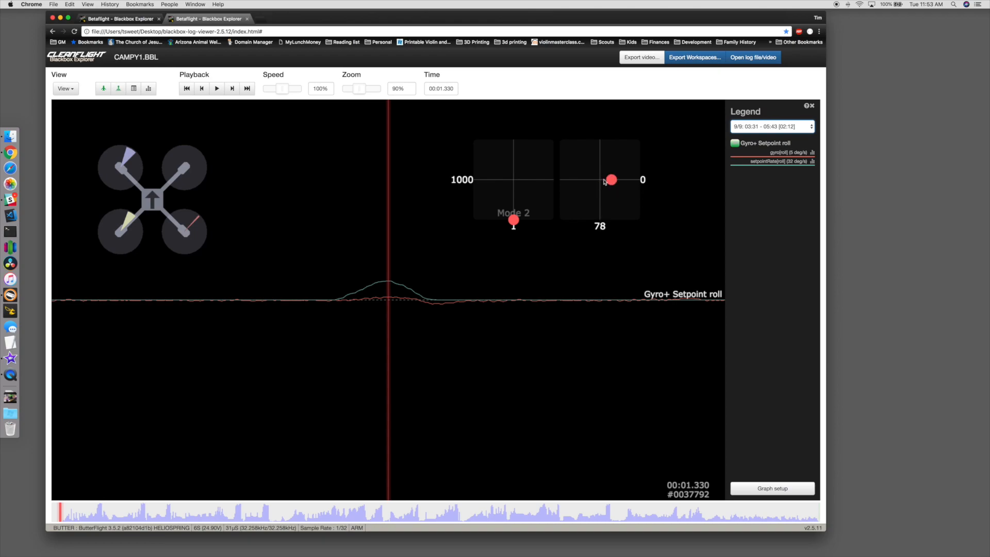
pyautogui.click(217, 88)
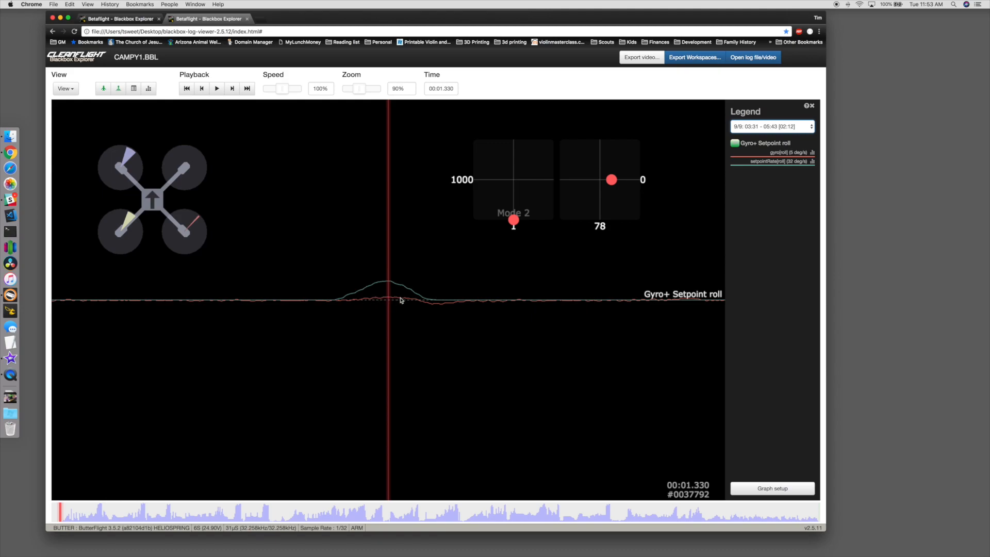
pyautogui.moveTo(343, 303)
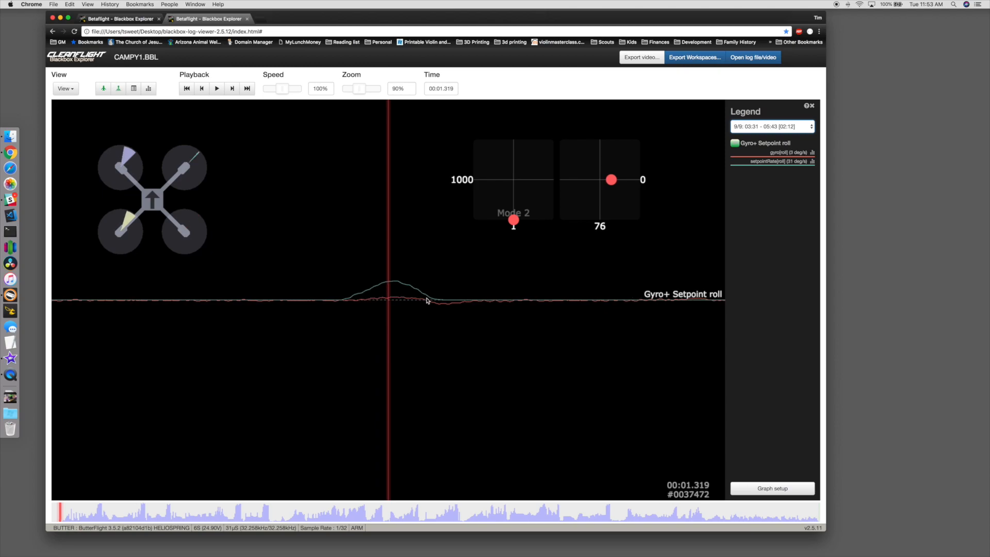
pyautogui.moveTo(415, 290)
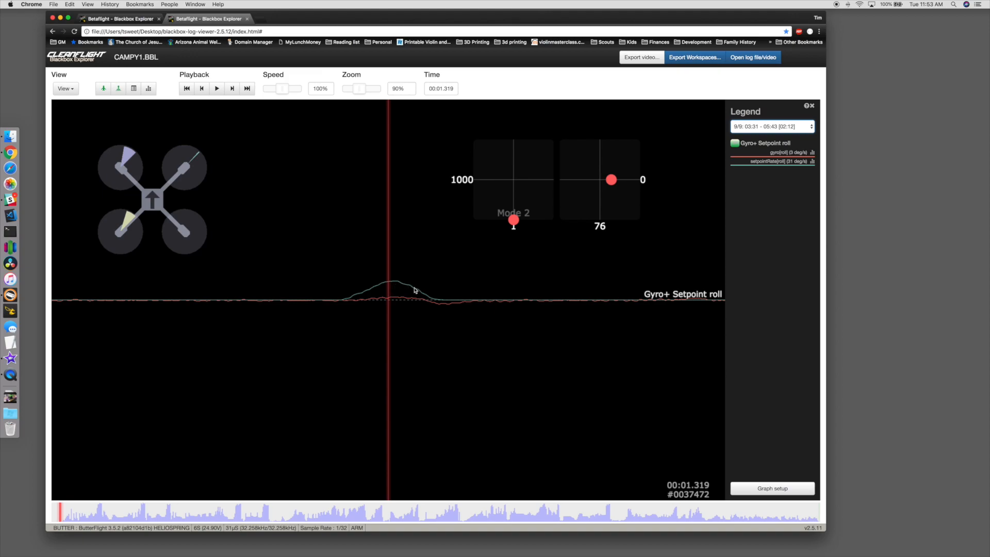
pyautogui.moveTo(391, 297)
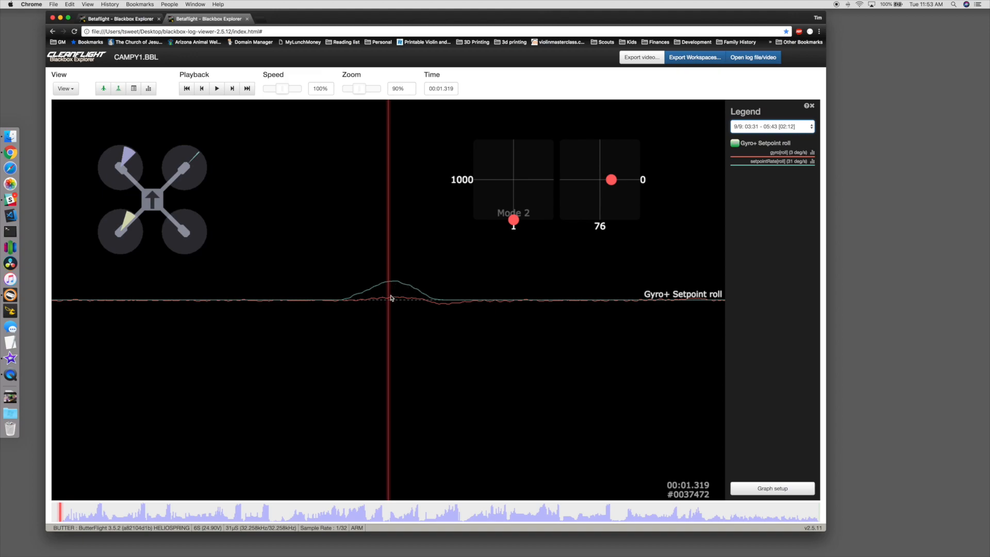
pyautogui.moveTo(391, 276)
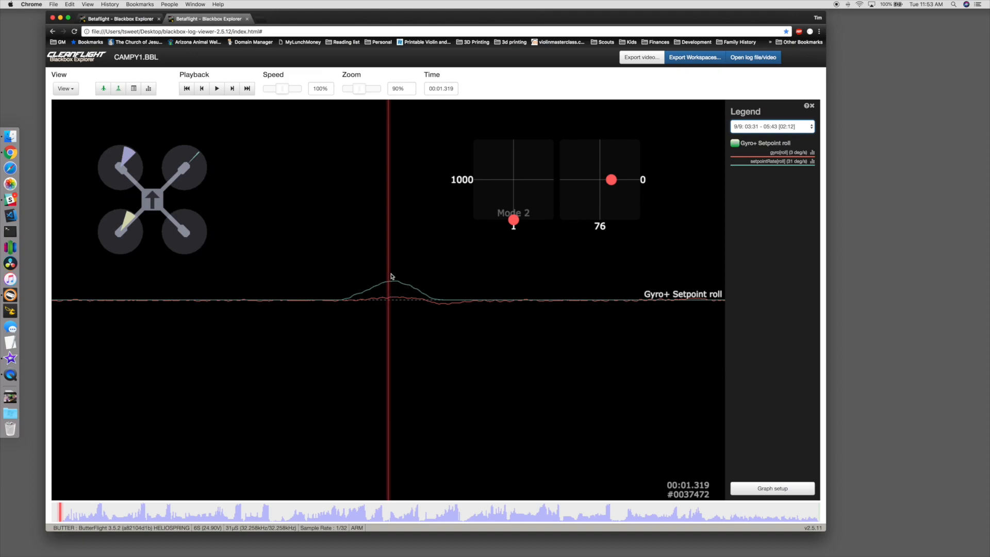
pyautogui.click(216, 89)
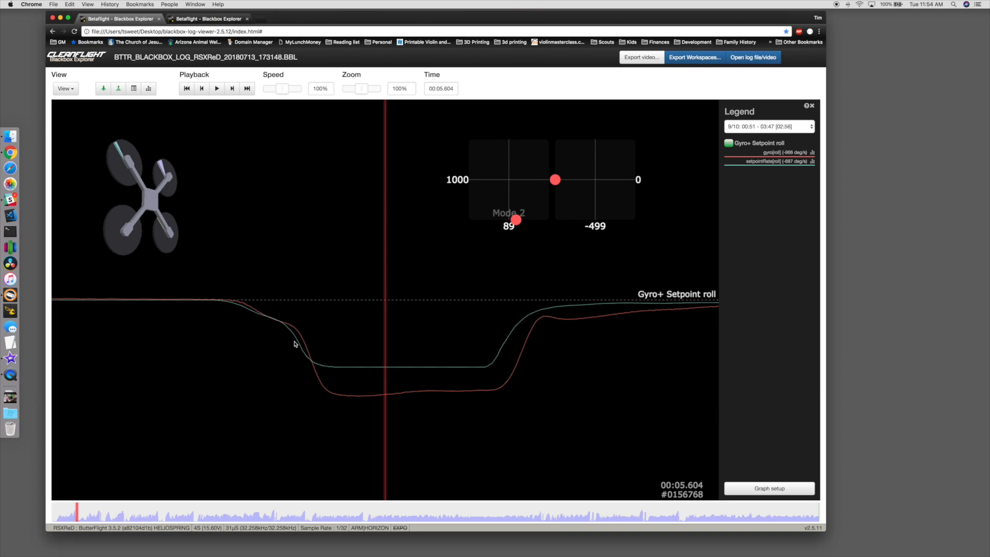
pyautogui.moveTo(230, 304)
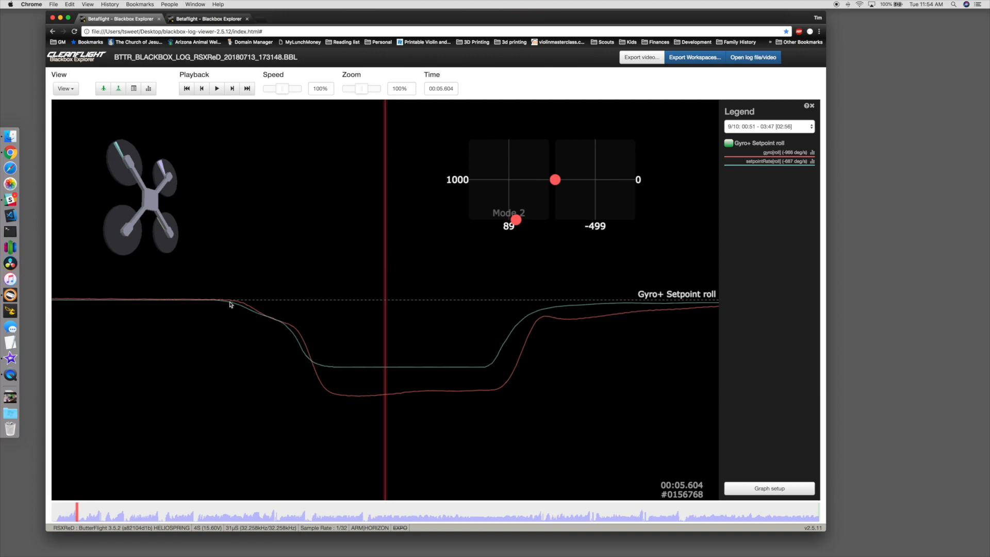
pyautogui.moveTo(301, 355)
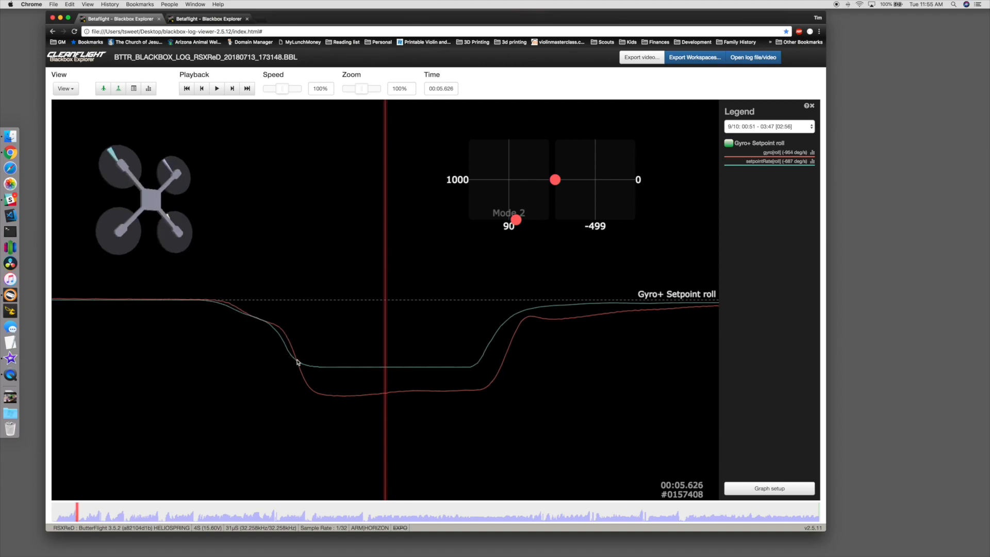
pyautogui.moveTo(213, 304)
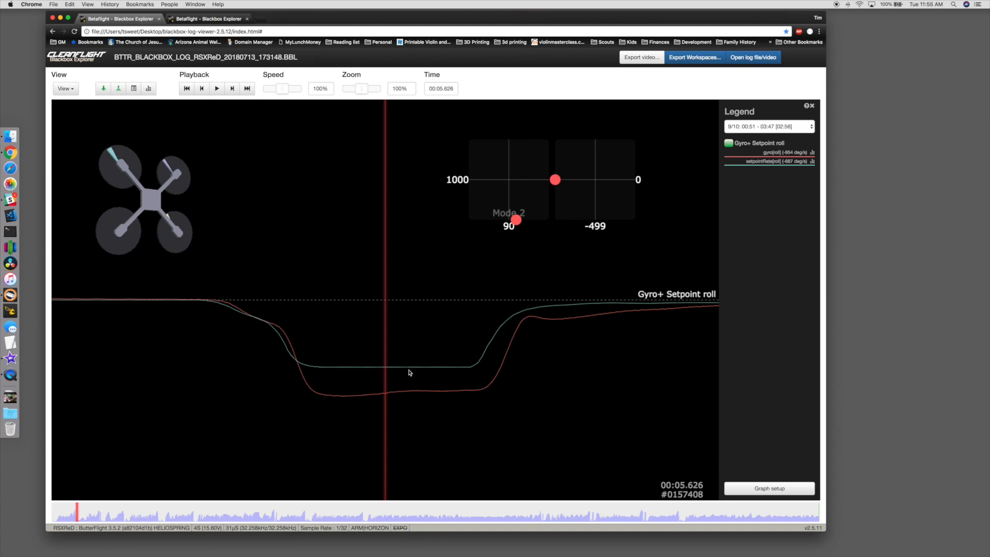
pyautogui.moveTo(316, 370)
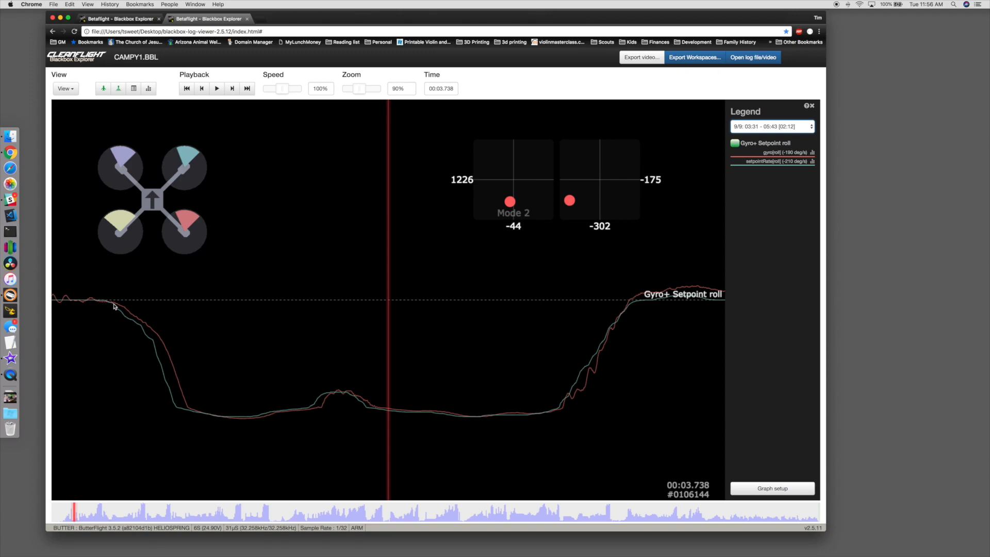
pyautogui.moveTo(88, 300)
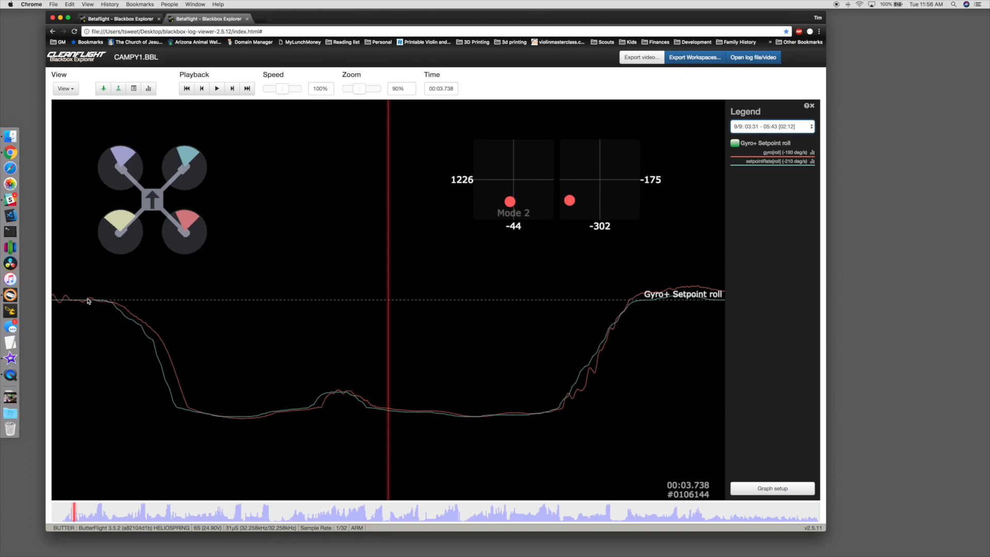
pyautogui.moveTo(163, 377)
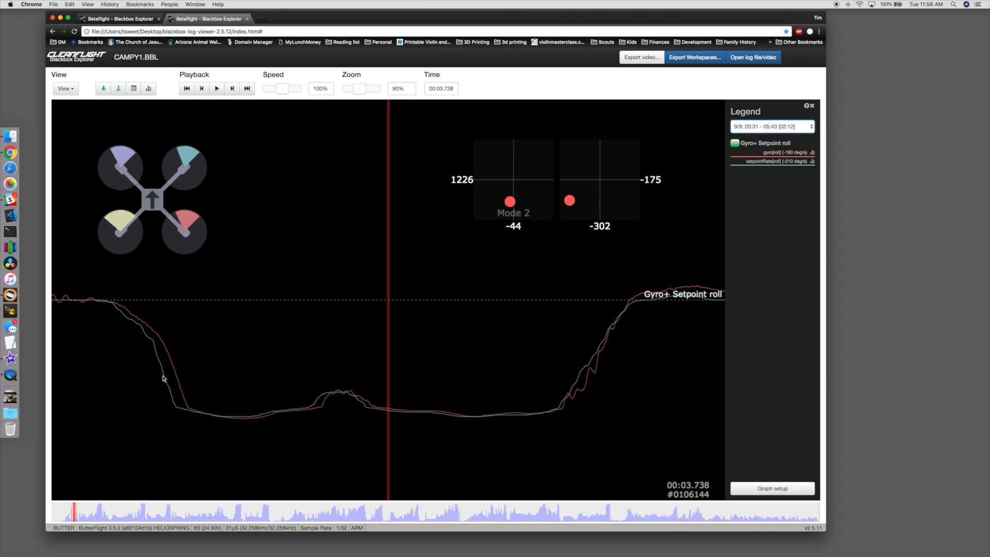
pyautogui.moveTo(165, 395)
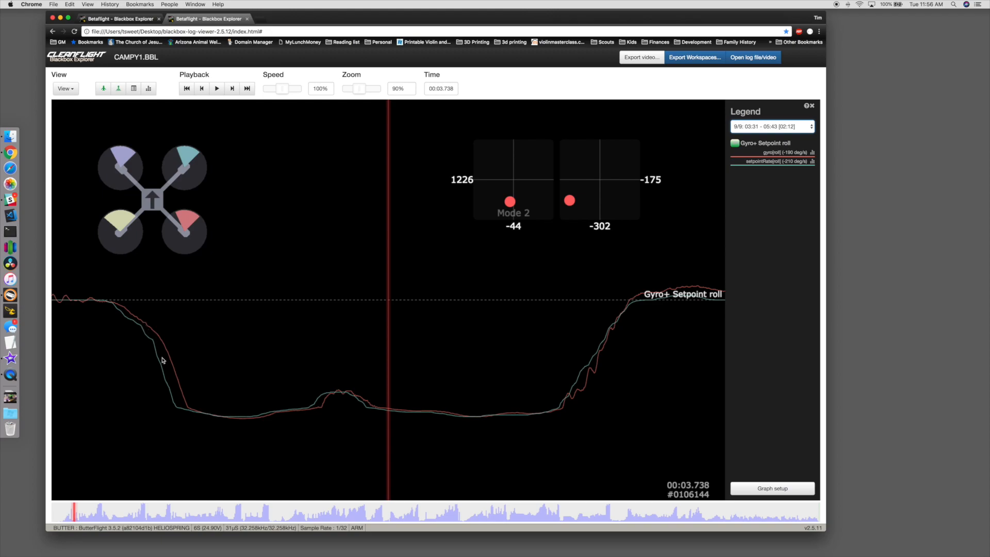
pyautogui.moveTo(175, 408)
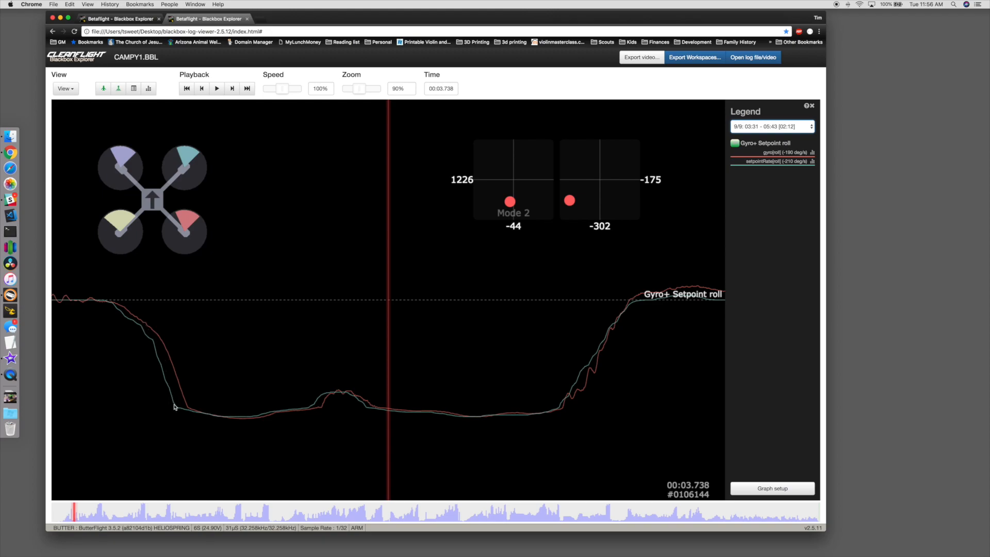
pyautogui.moveTo(153, 358)
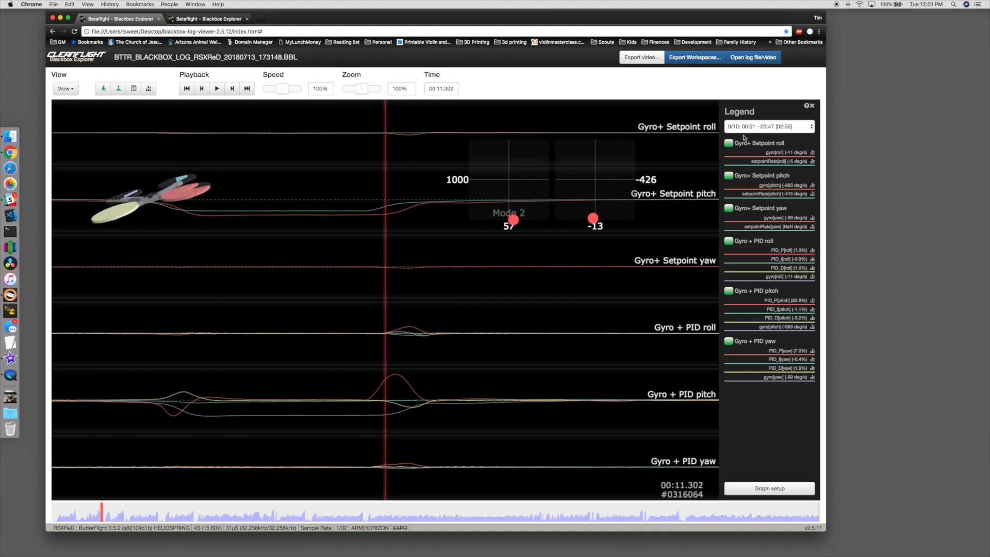
pyautogui.moveTo(539, 144)
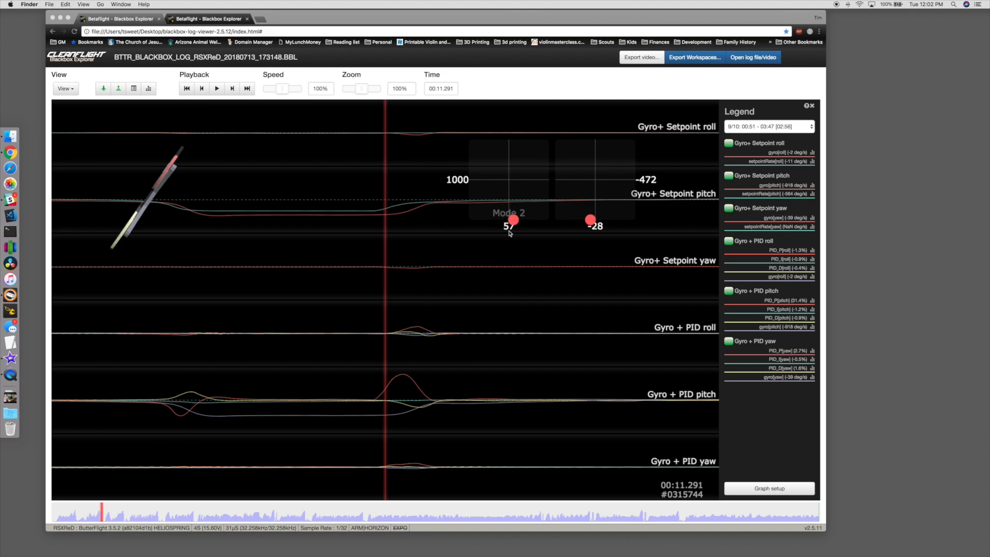
pyautogui.moveTo(589, 224)
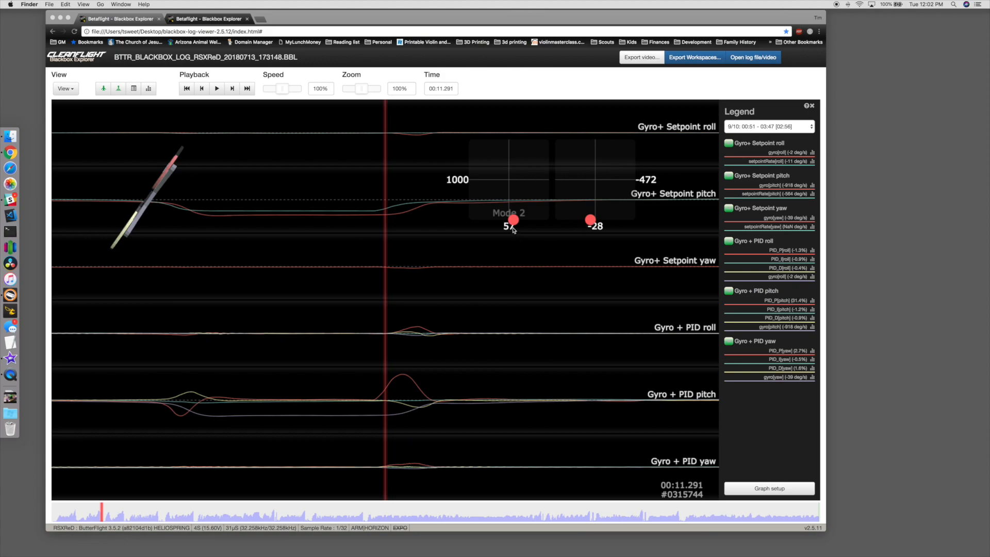
pyautogui.moveTo(508, 238)
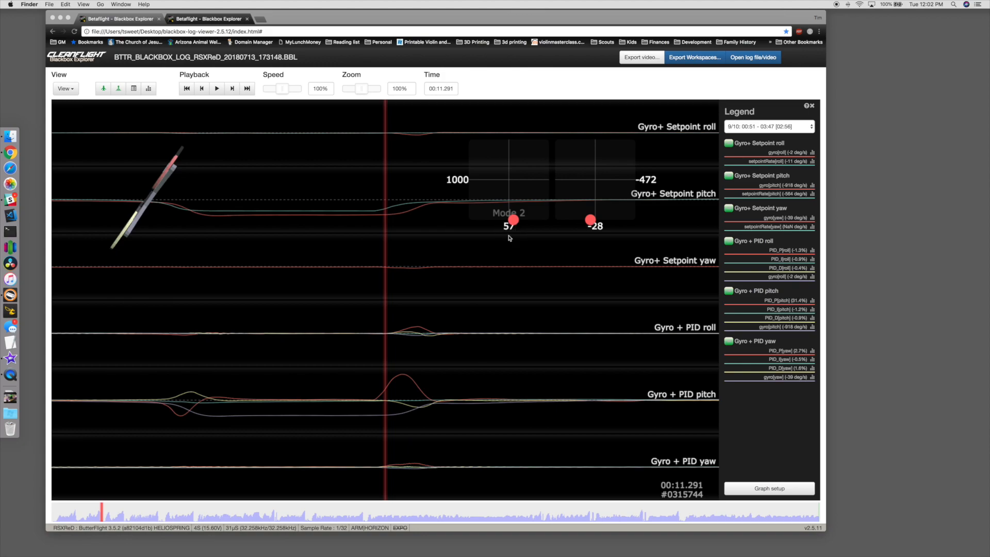
pyautogui.moveTo(511, 235)
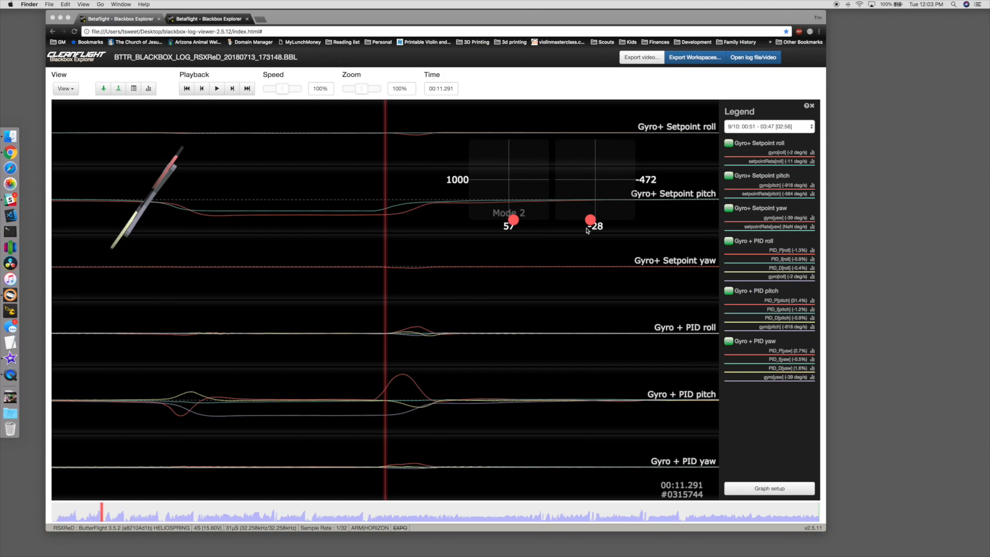
pyautogui.moveTo(594, 234)
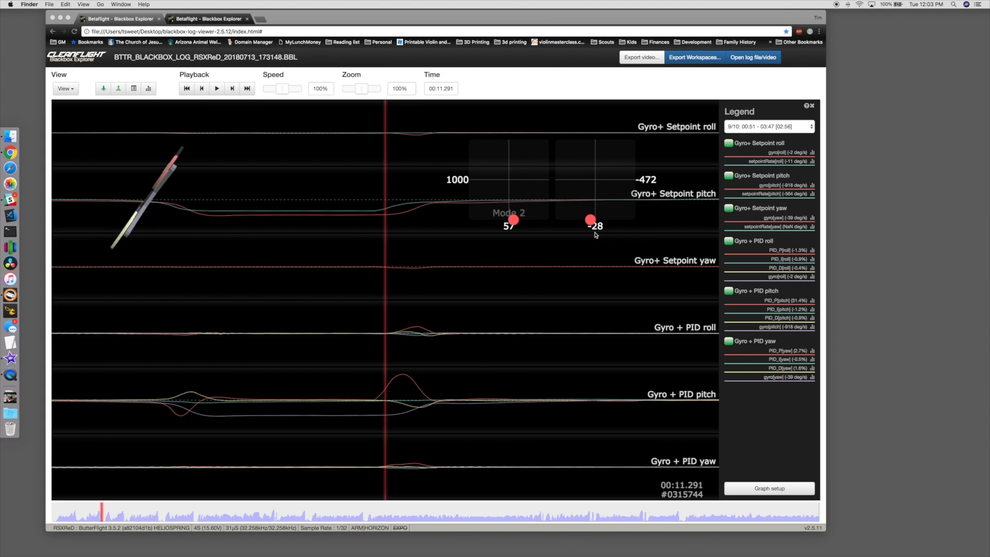
pyautogui.moveTo(432, 378)
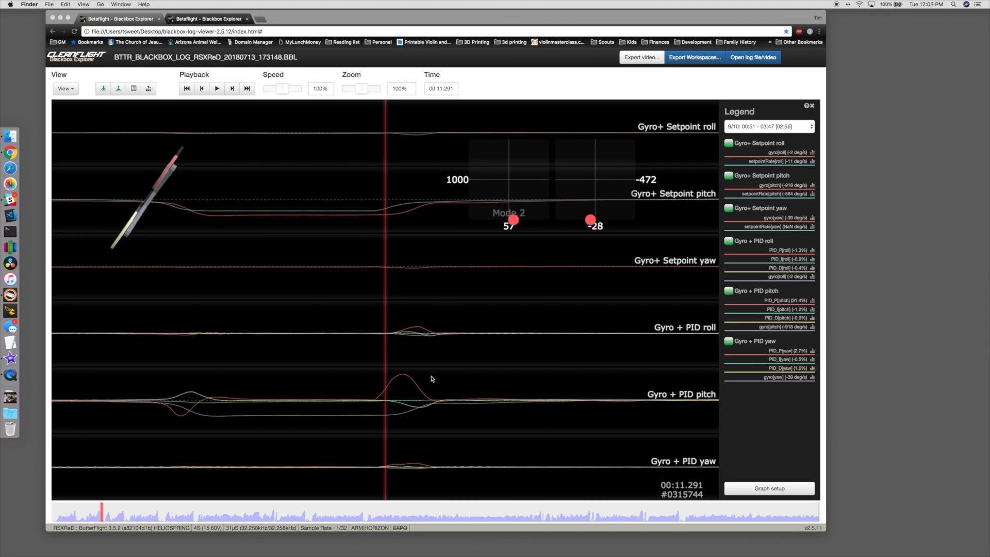
pyautogui.moveTo(420, 467)
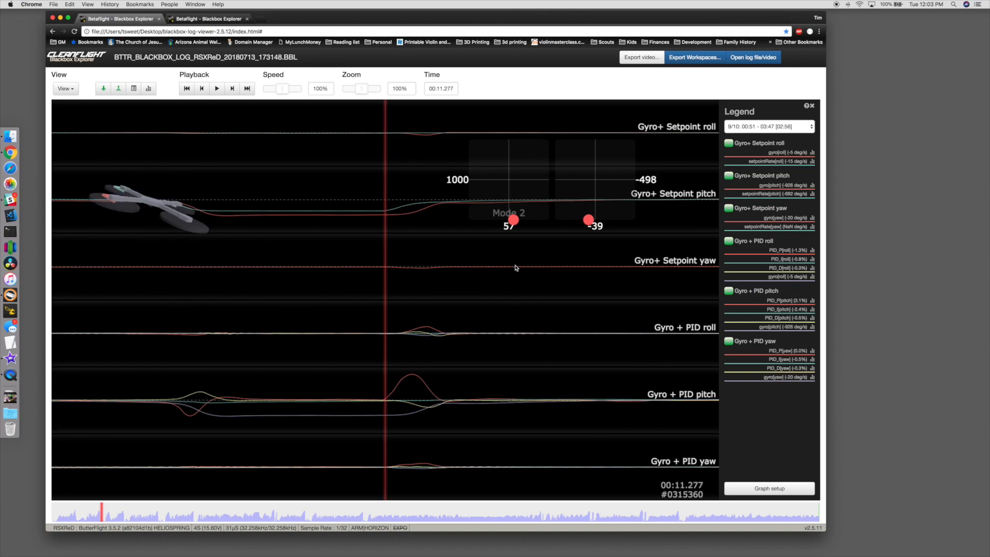
pyautogui.moveTo(453, 169)
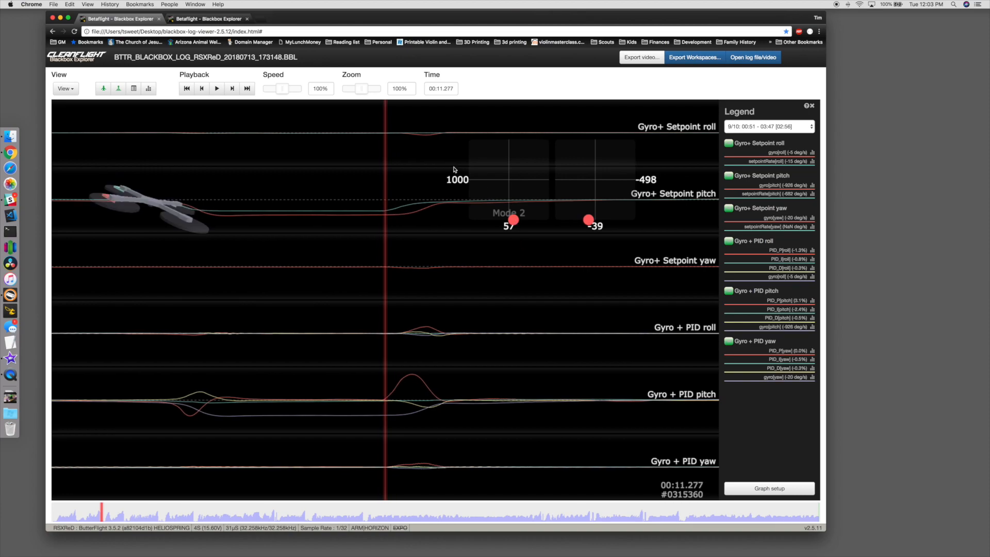
pyautogui.moveTo(602, 307)
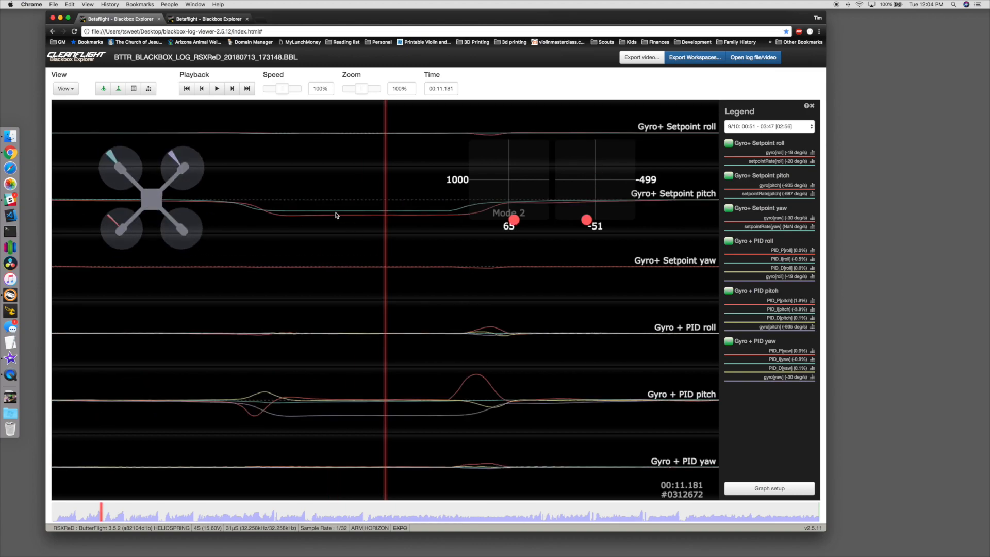
pyautogui.moveTo(465, 220)
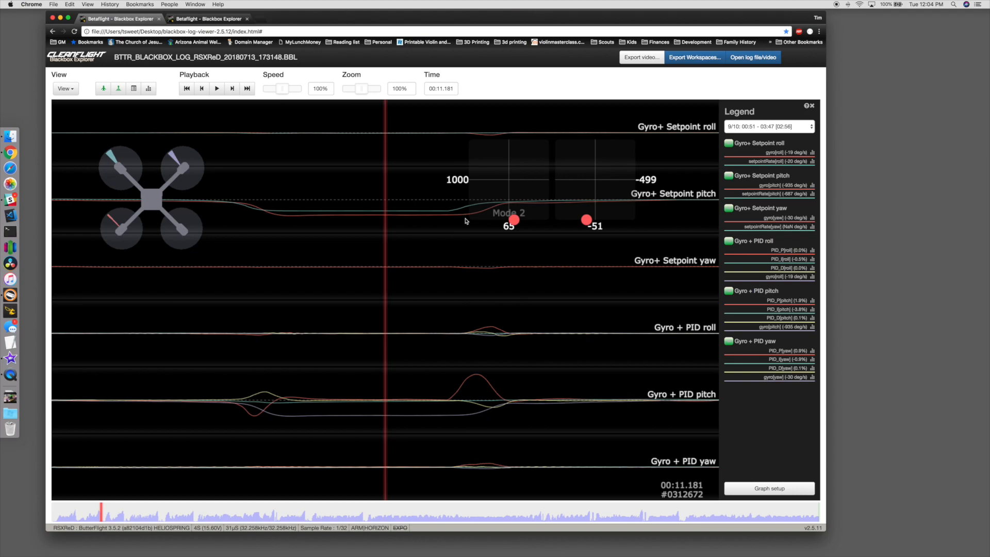
pyautogui.moveTo(440, 285)
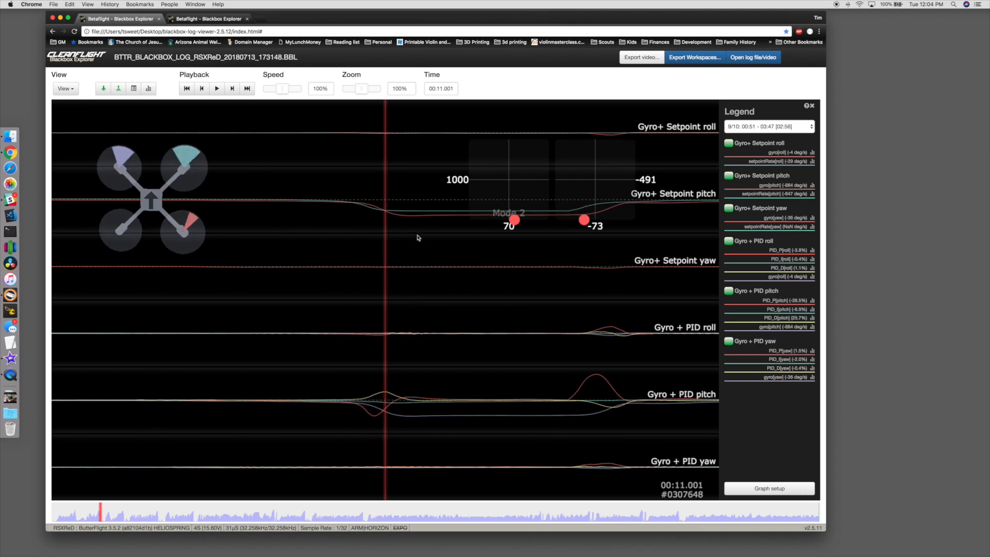
pyautogui.moveTo(369, 221)
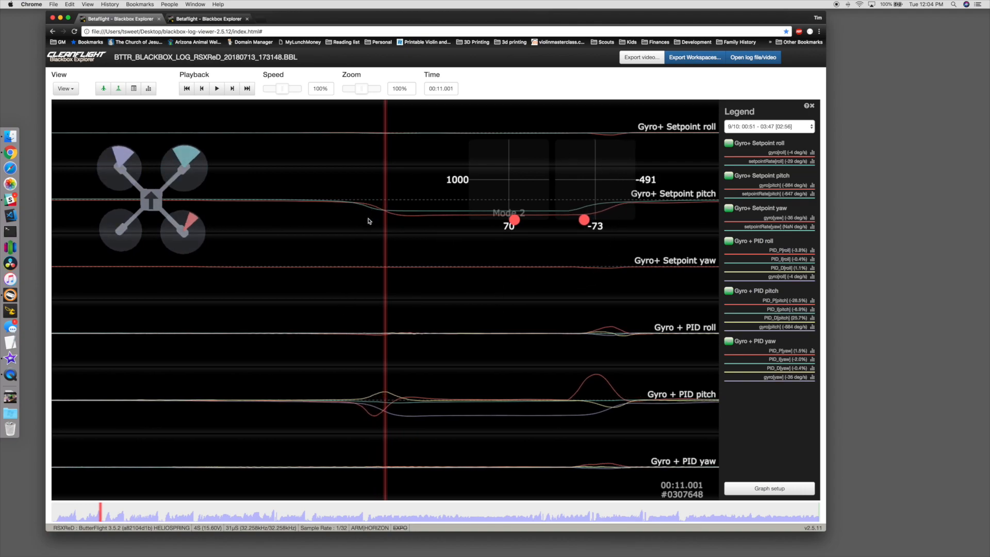